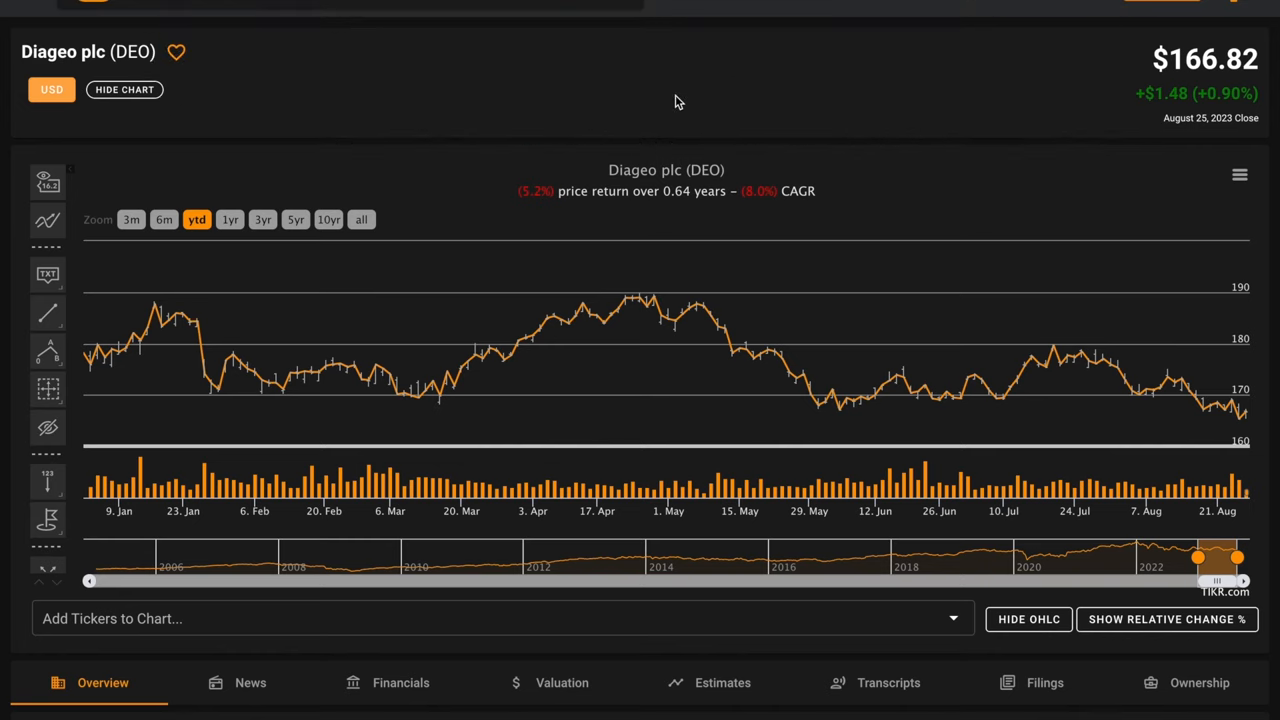
{"action": "mouse_move", "coordinate": [478, 67]}
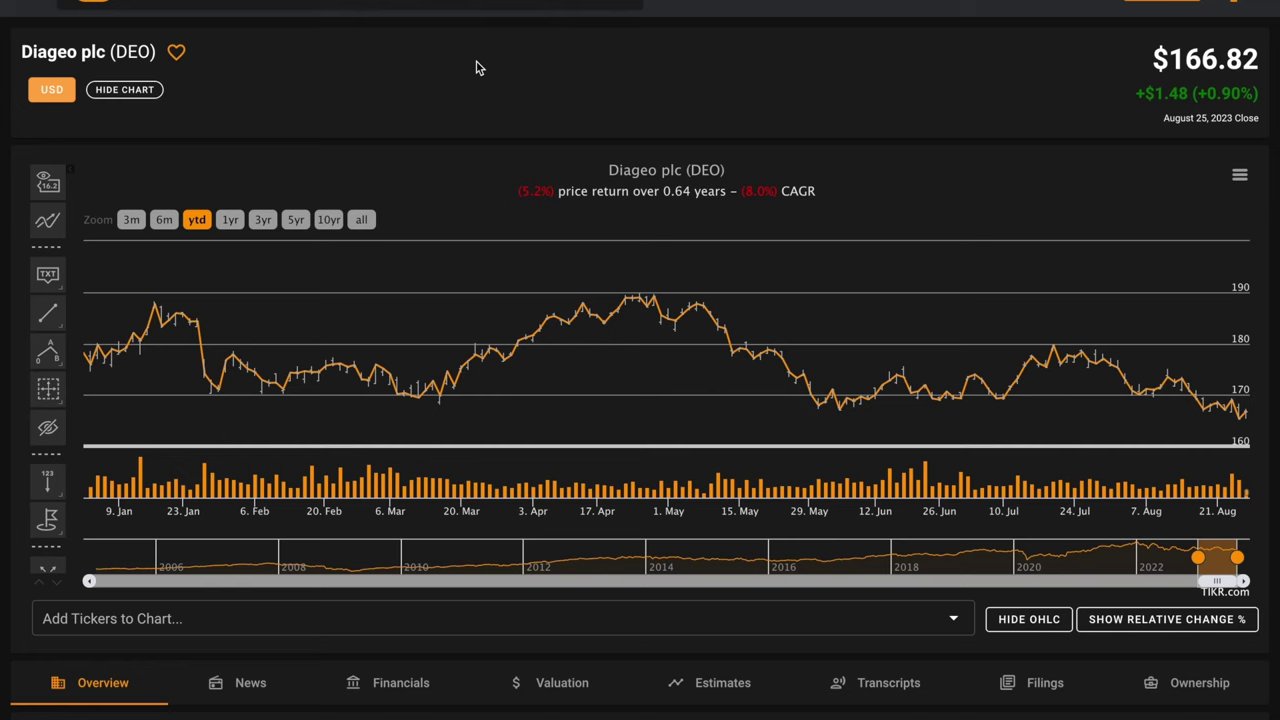
Step: Widen the DEO price chart from five to ten years (33.8% return, 3.0% CAGR)
{"action": "left_click", "coordinate": [295, 219]}
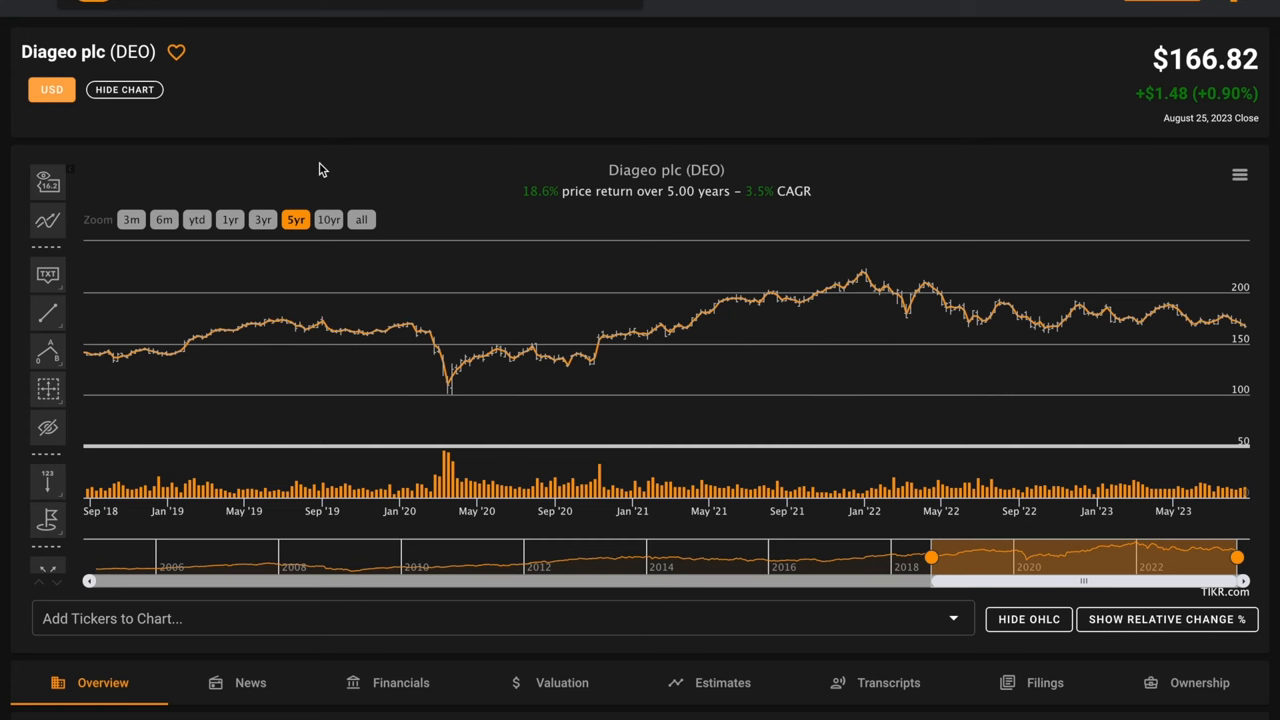
{"action": "left_click", "coordinate": [329, 220]}
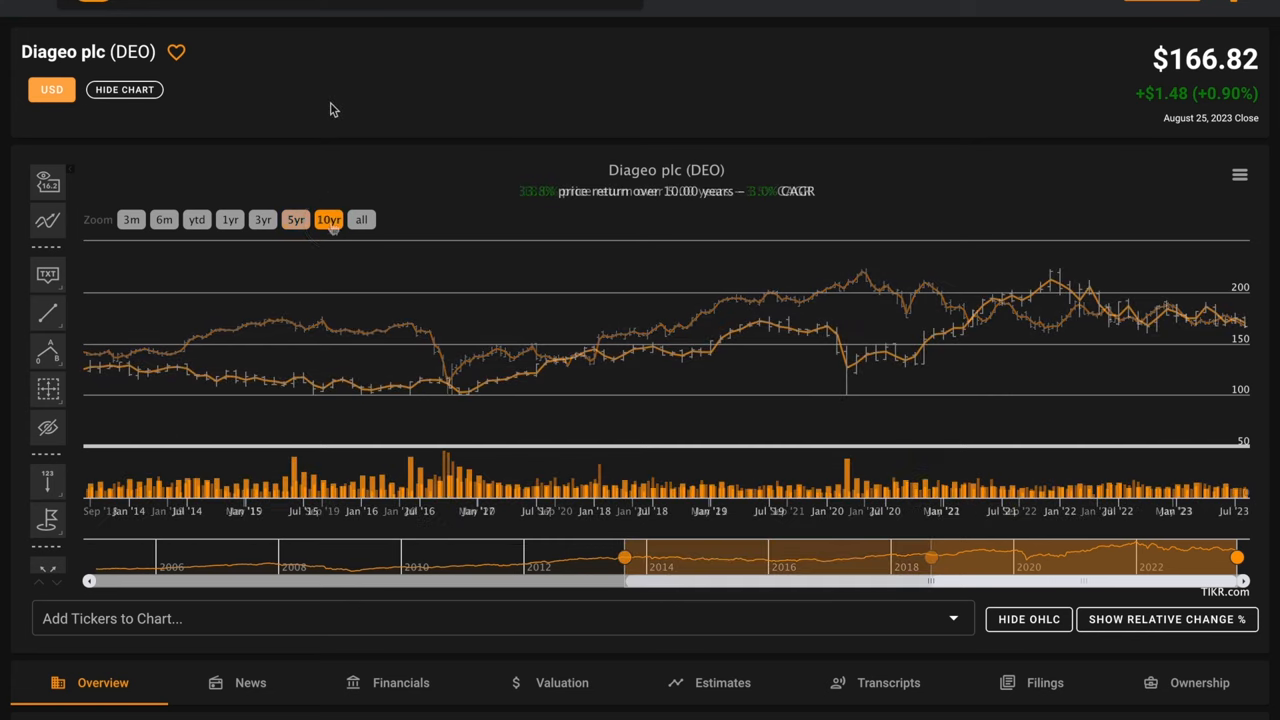
{"action": "left_click", "coordinate": [328, 219]}
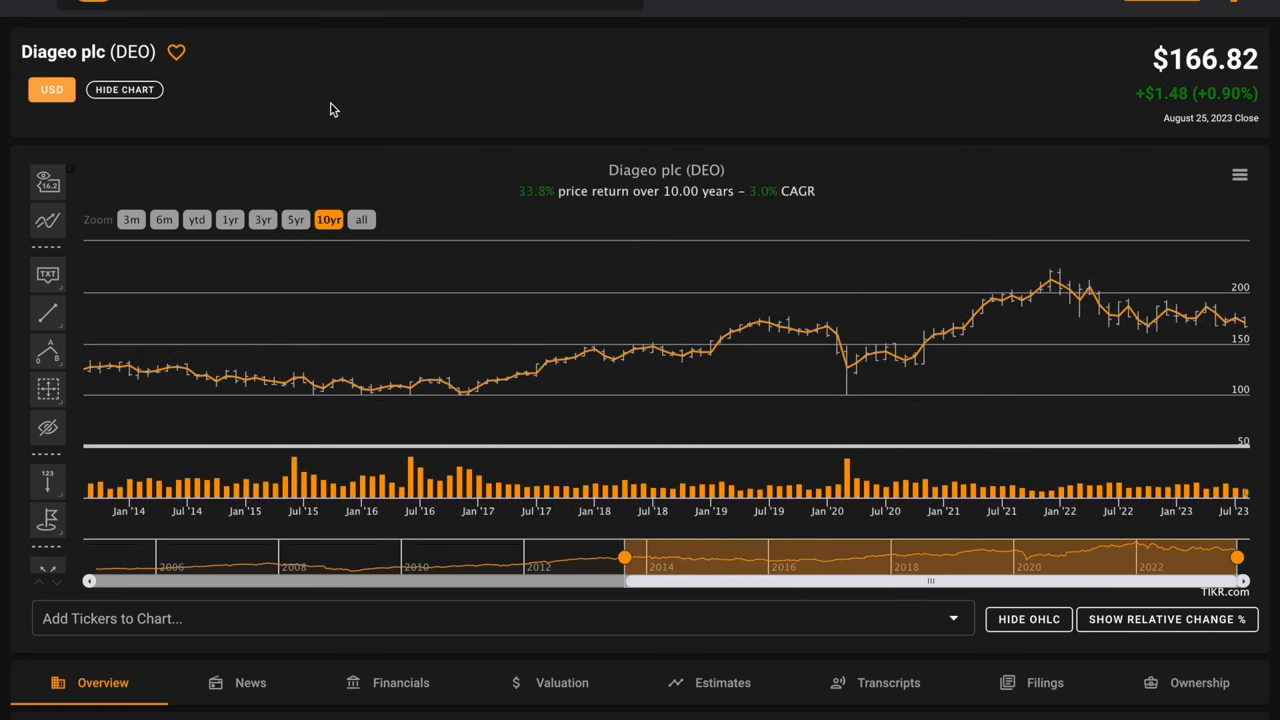
{"action": "left_click", "coordinate": [361, 219]}
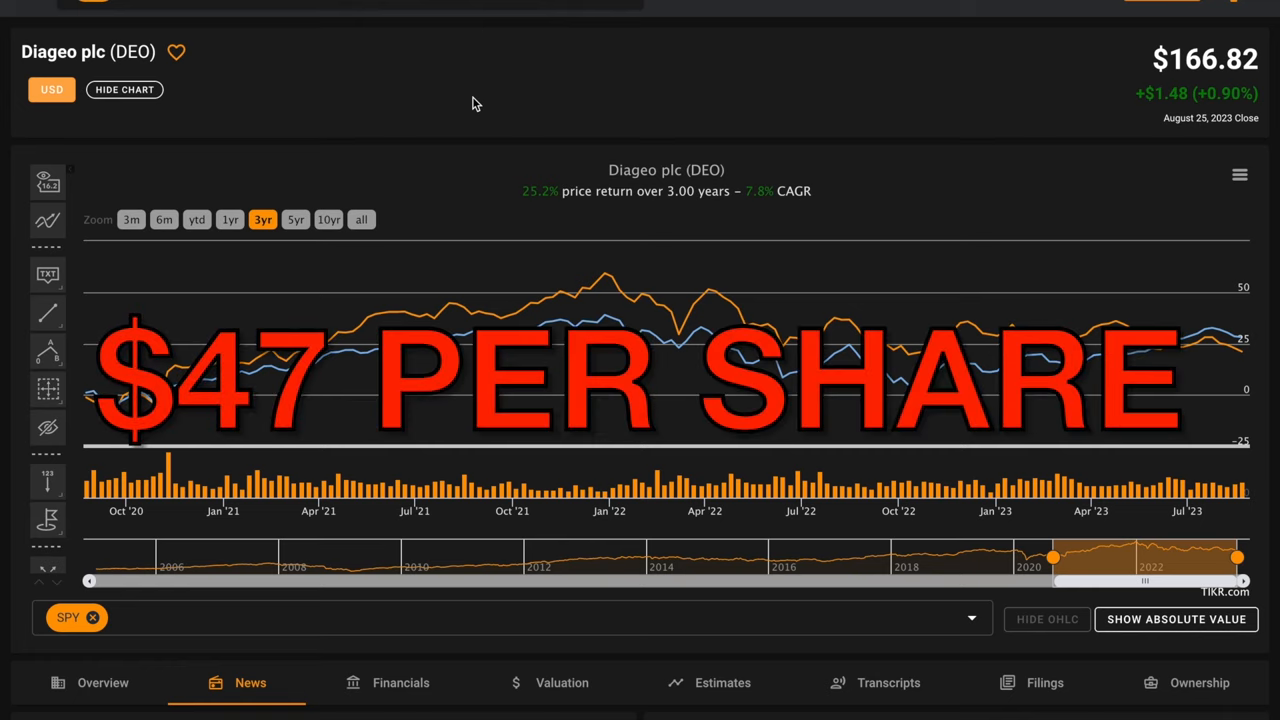
Step: Switch the DEO versus SPY chart to show the entire price history since 2005
{"action": "left_click", "coordinate": [361, 219]}
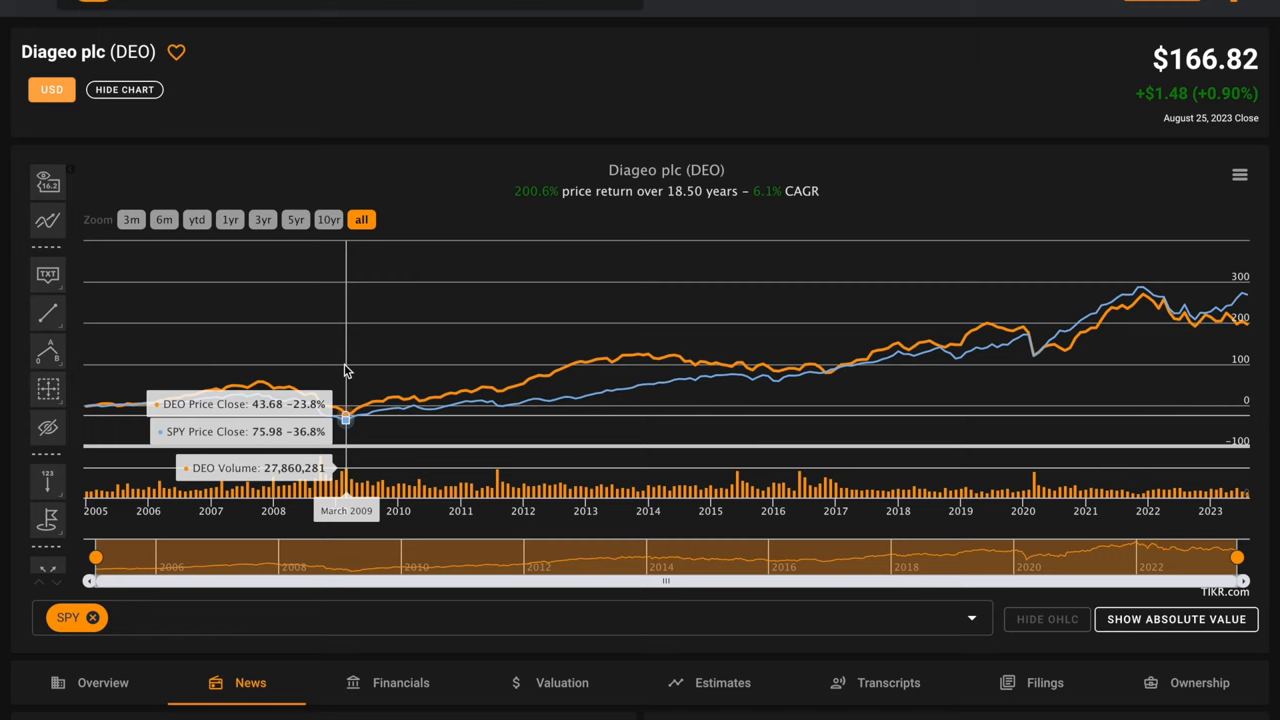
{"action": "mouse_move", "coordinate": [352, 123]}
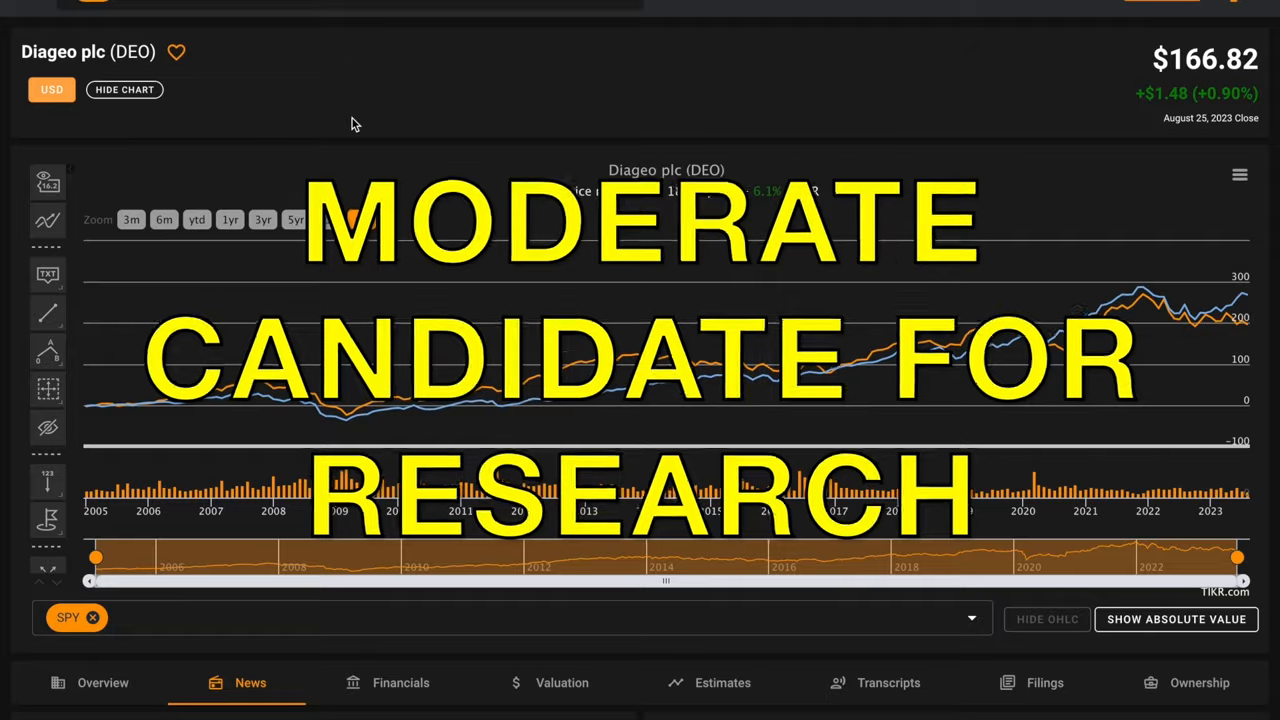
Step: Reapply the 'all' zoom on the DEO versus SPY chart (200.6% return over 18.5 years)
{"action": "left_click", "coordinate": [361, 219]}
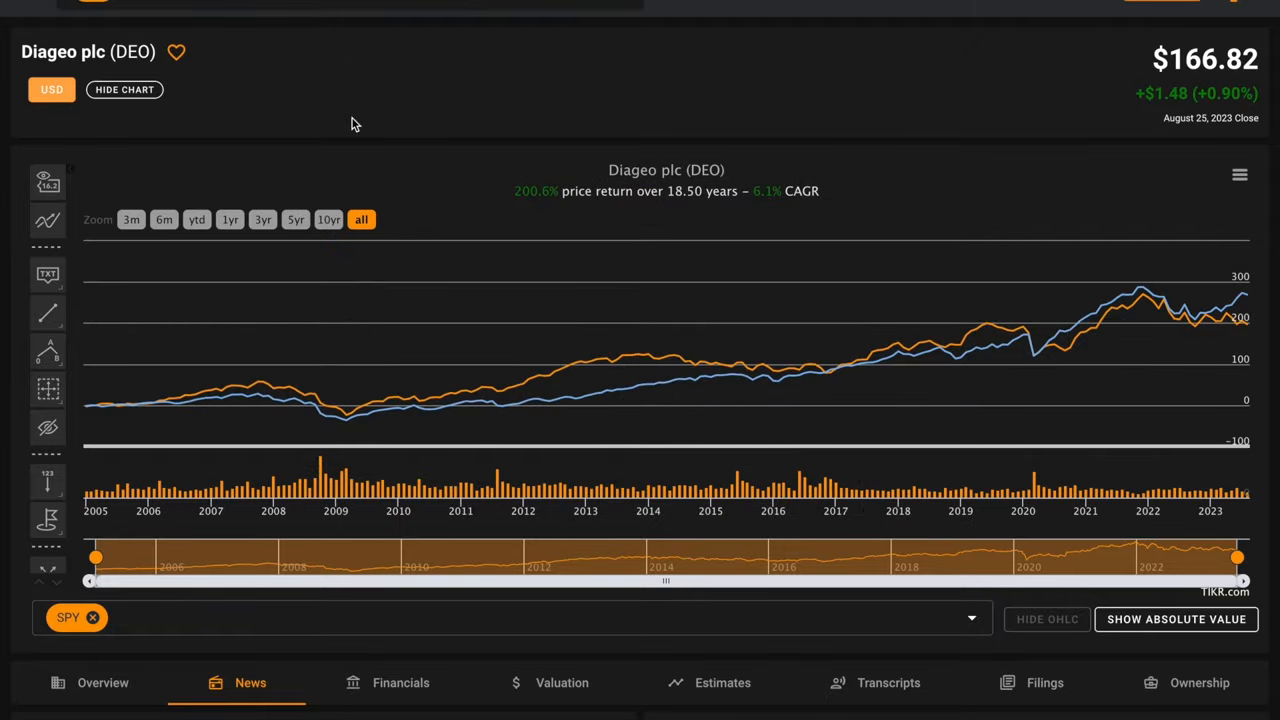